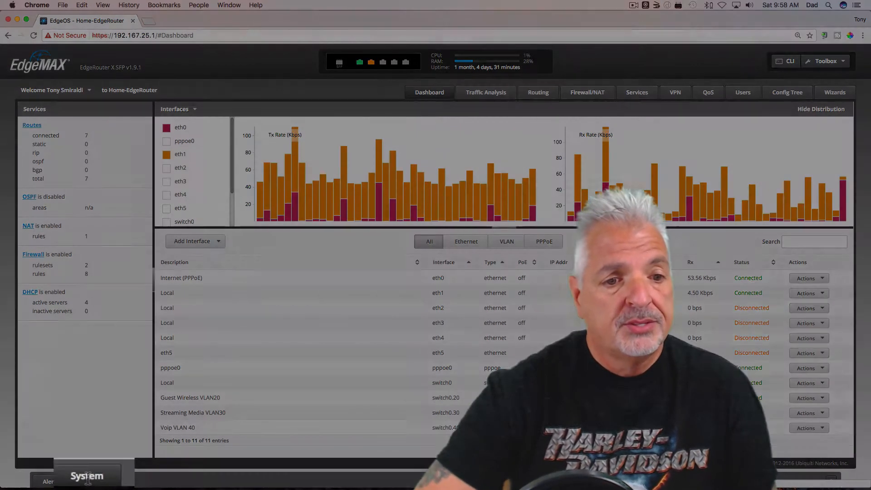
Download the router configuration backup as a .tar.gz from System settings.
left_click(86, 476)
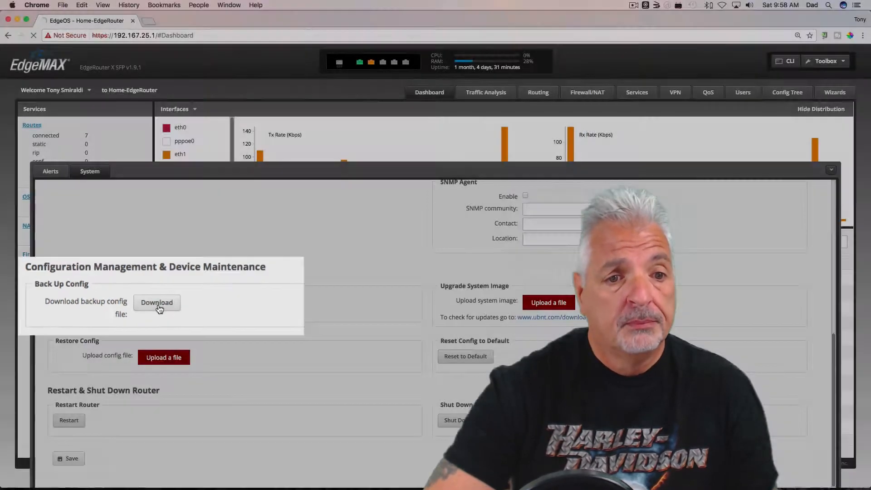
left_click(156, 302)
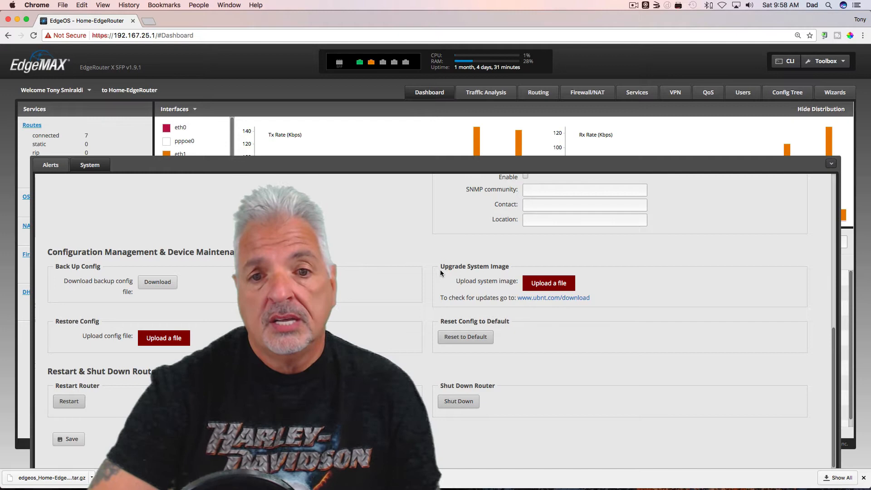
left_click(548, 283)
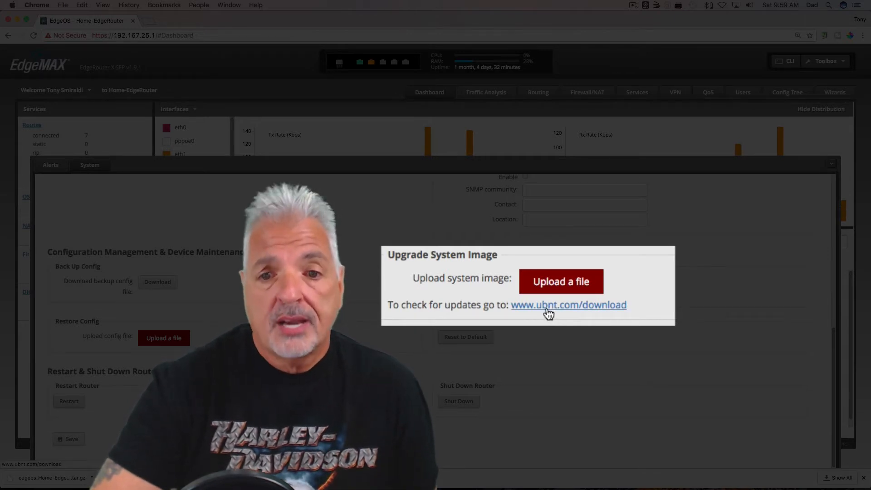
left_click(568, 305)
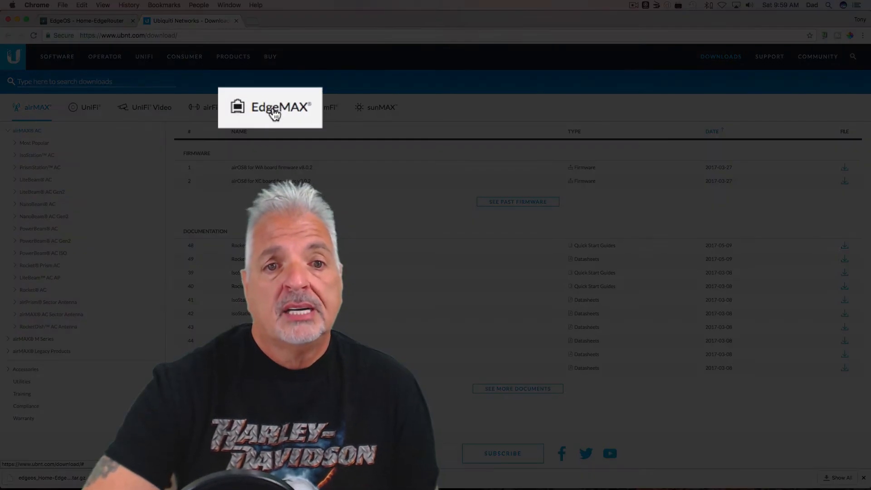
Download firmware ER-e50.v1.9.1.1.4977602.tar from EdgeMAX > EdgeRouter X SFP.
left_click(280, 106)
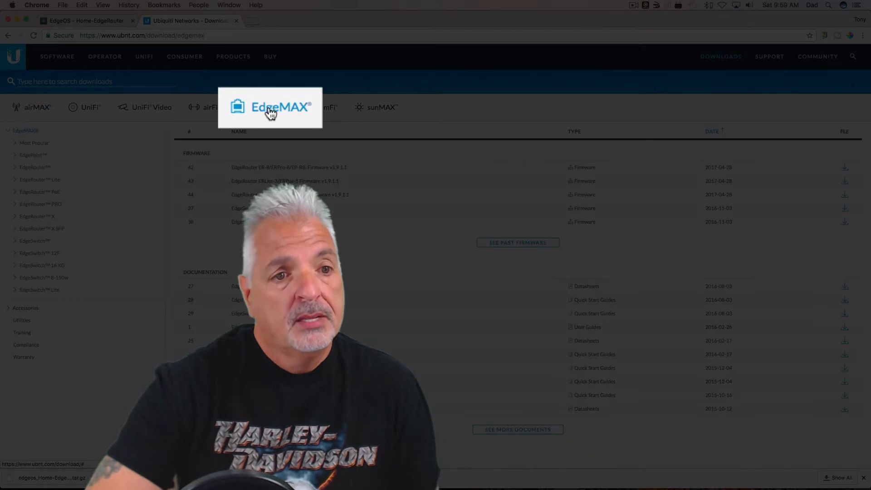
left_click(270, 107)
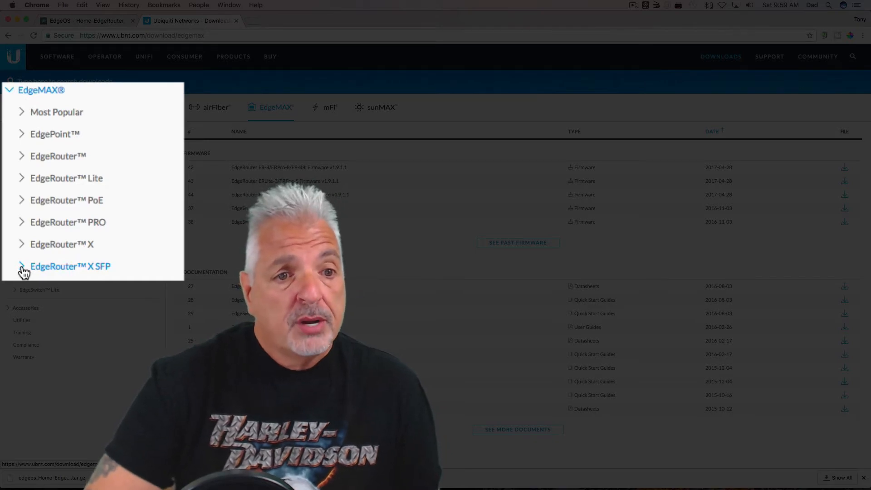
left_click(70, 267)
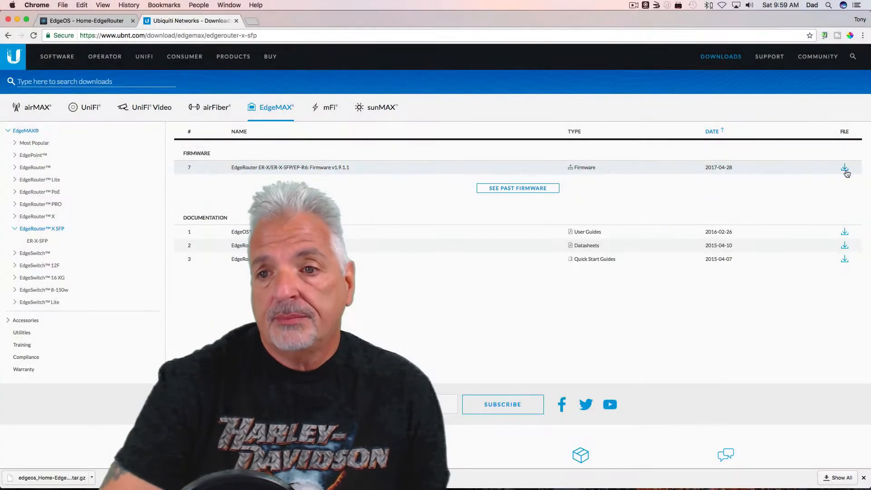
left_click(844, 167)
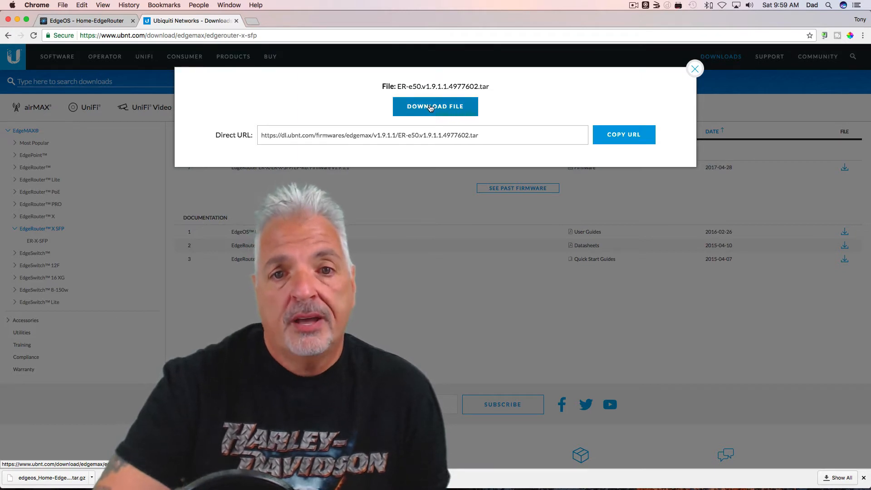
left_click(435, 106)
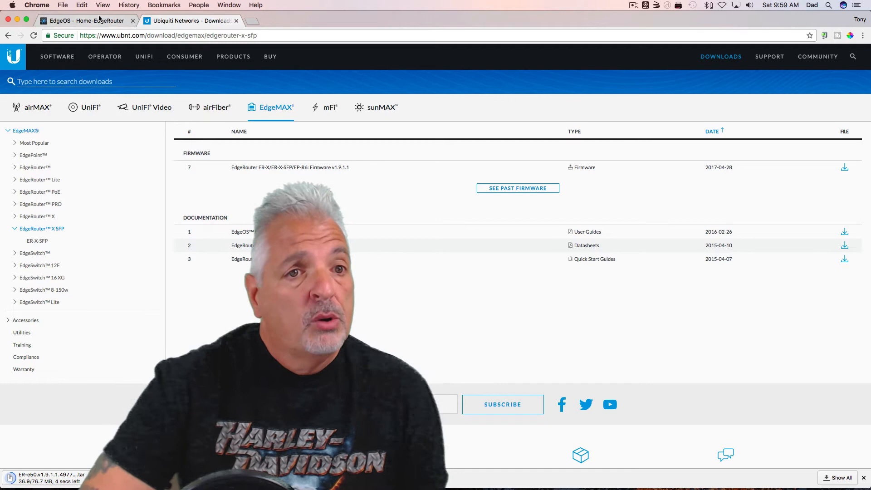
Return to EdgeOS and choose Upload a file under Upgrade System Image.
left_click(83, 21)
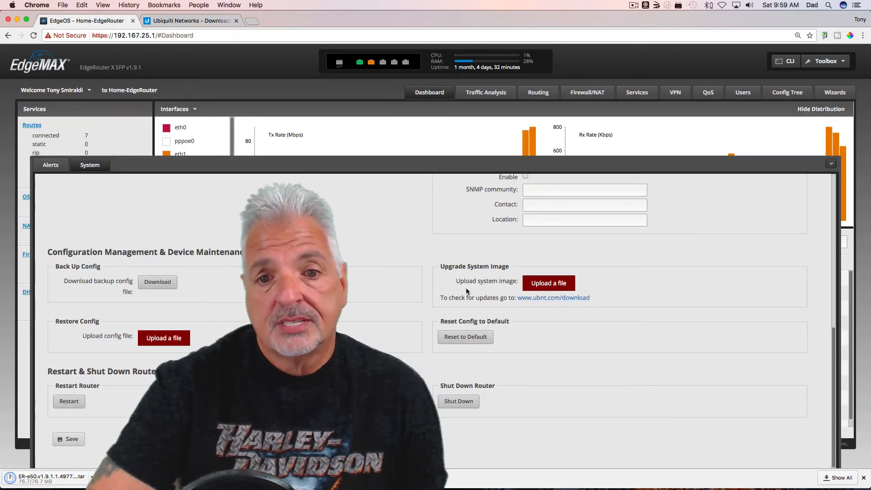
left_click(547, 283)
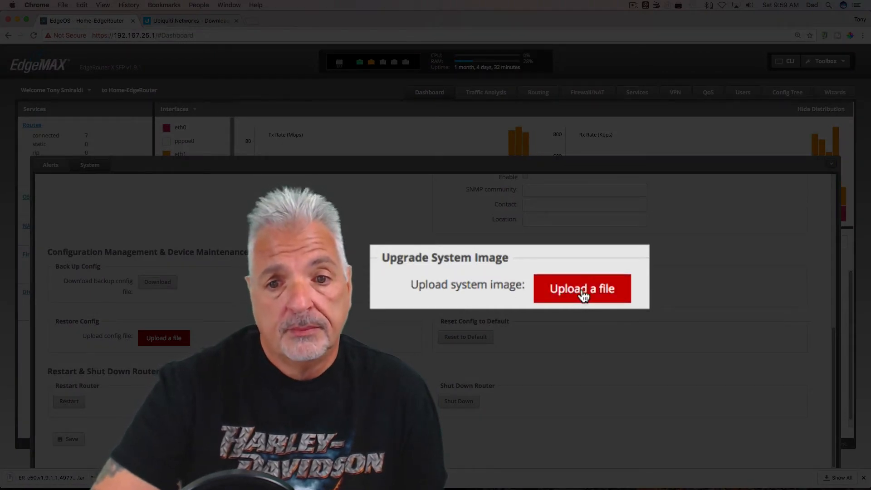
left_click(582, 289)
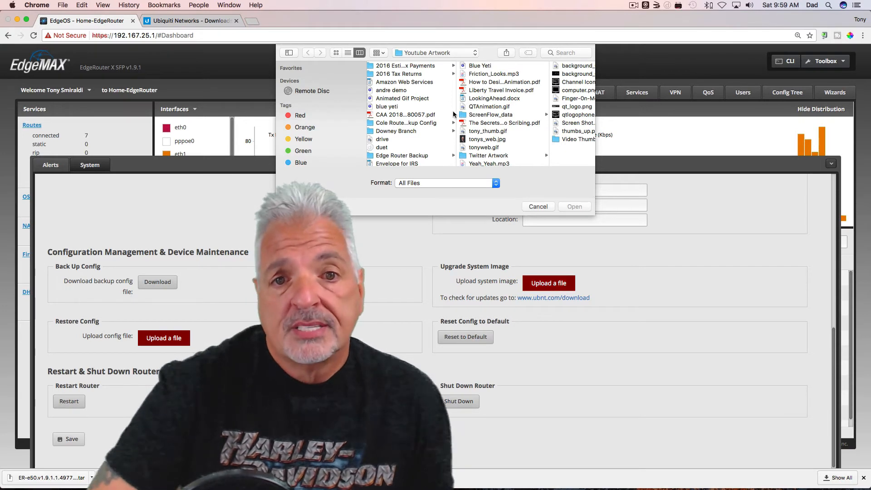
Open ER-e50.v1.9.1.1.4977602.tar from My Desktop > My Downloads for upload.
left_click(436, 52)
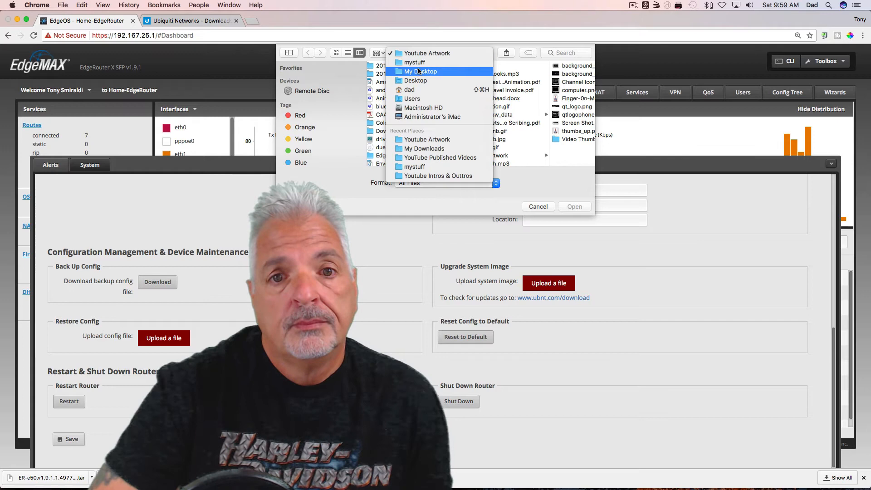
left_click(421, 72)
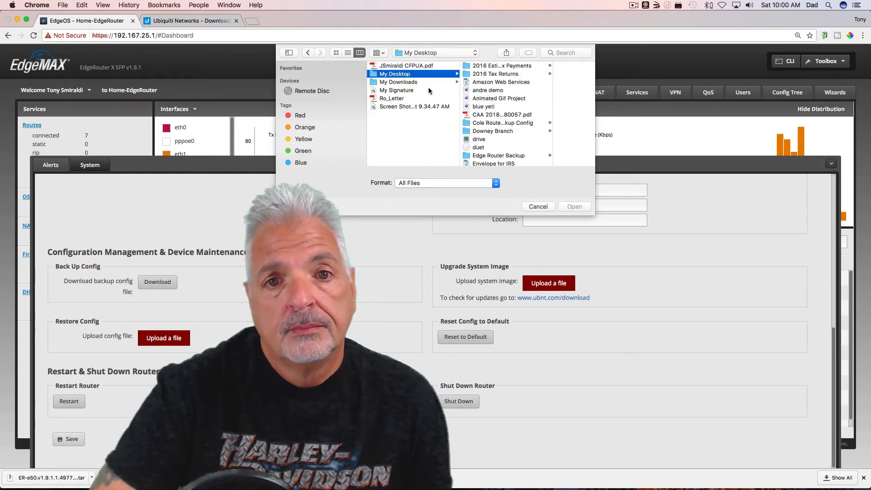
left_click(399, 82)
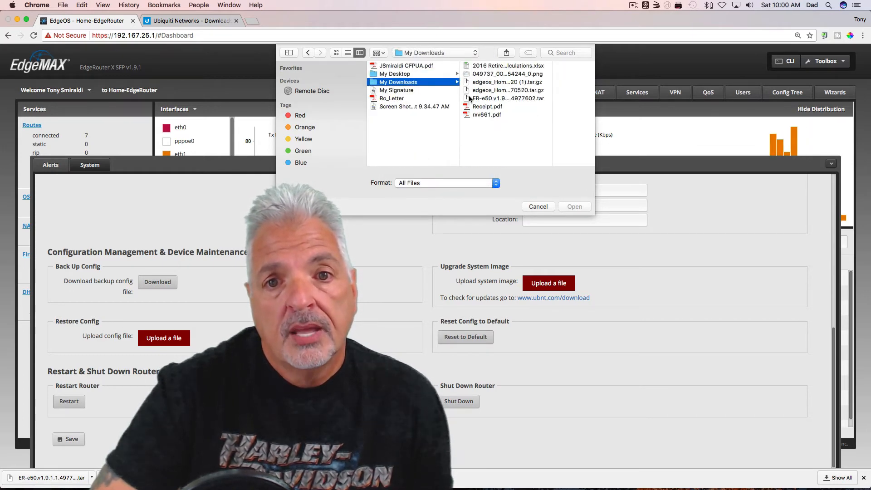
left_click(506, 98)
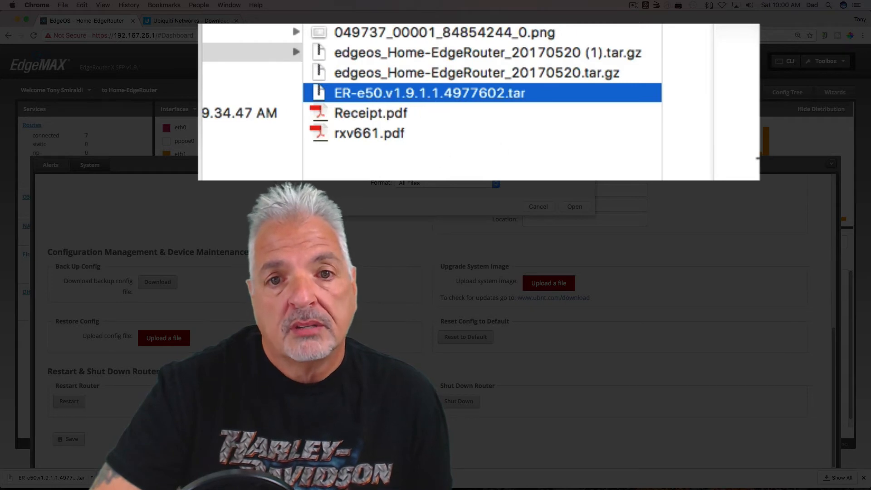
left_click(574, 206)
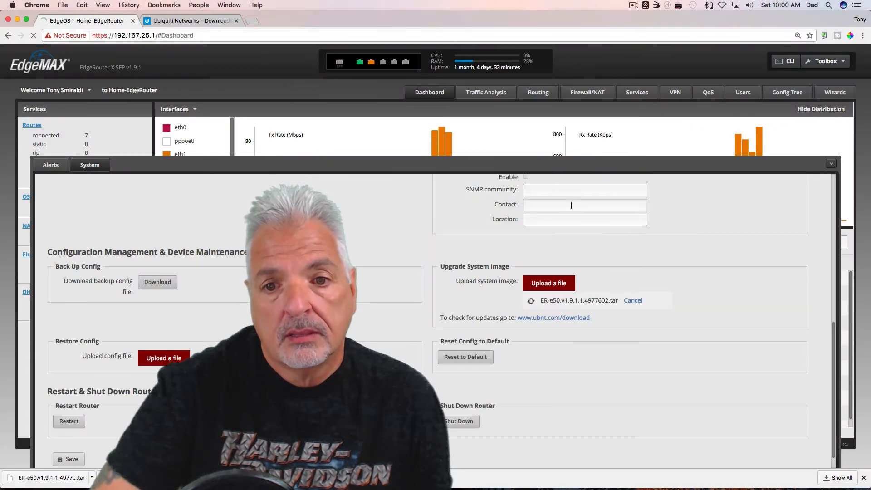